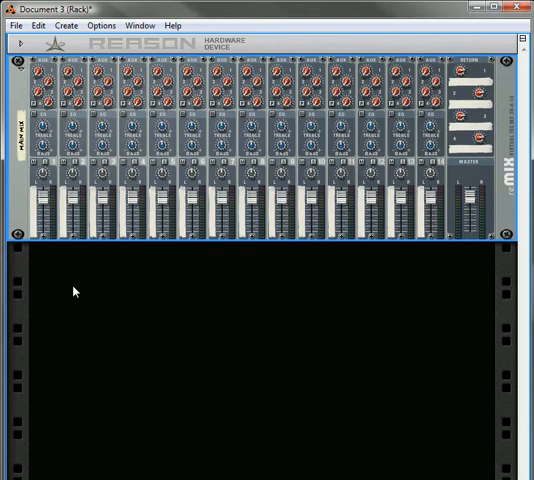
# Start a new instrument from the Patch Browser and expand Generations > Malstrom Patches > Pads
pyautogui.click(63, 25)
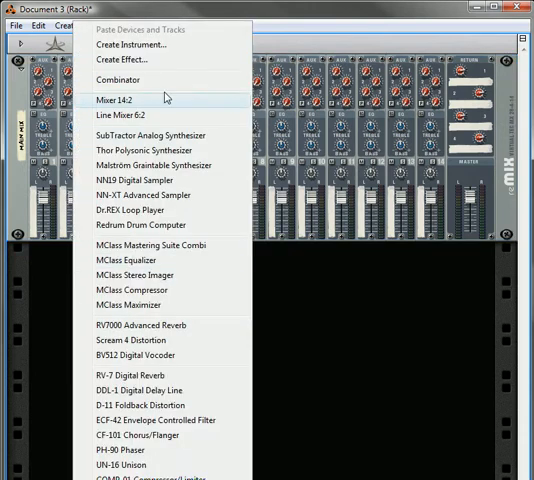
pyautogui.click(134, 44)
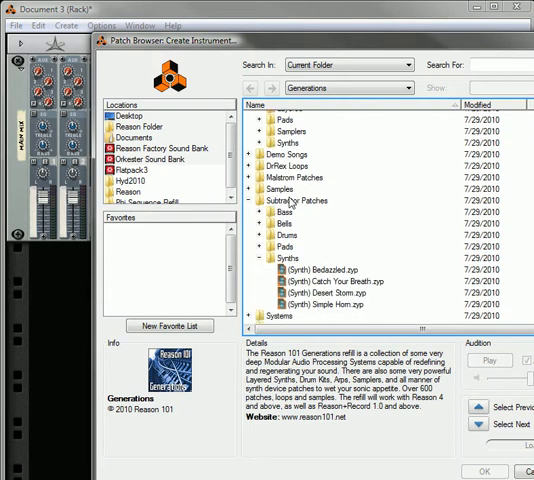
pyautogui.click(258, 178)
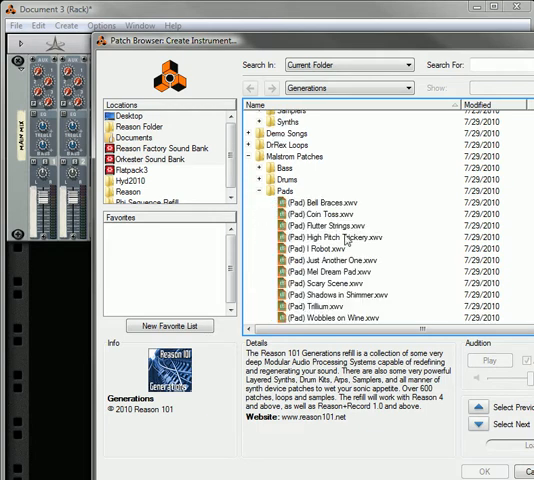
pyautogui.scroll(-3)
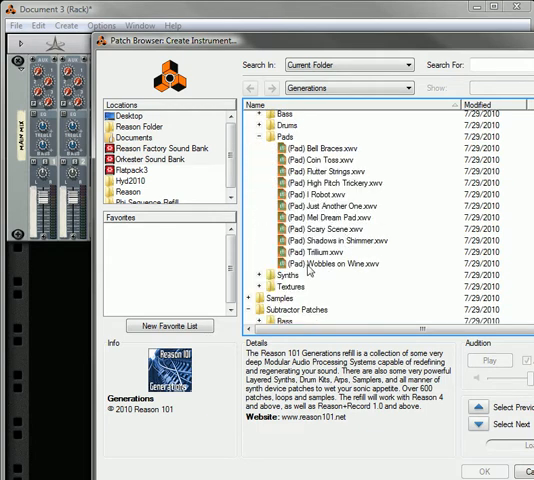
pyautogui.moveTo(310, 267)
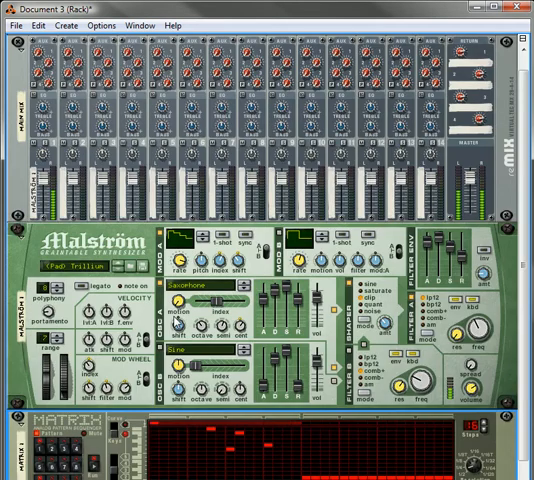
# Scroll the rack to view the rear cables from the Matrix to the Trillium Malström
pyautogui.scroll(-3)
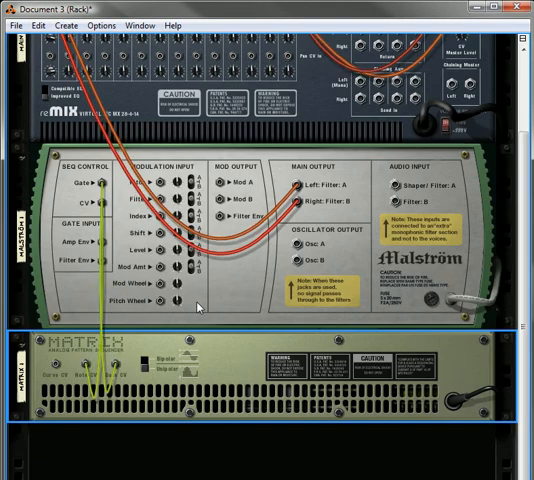
# Select the Malström so the second Matrix Pattern Sequencer is created beneath it
pyautogui.click(56, 25)
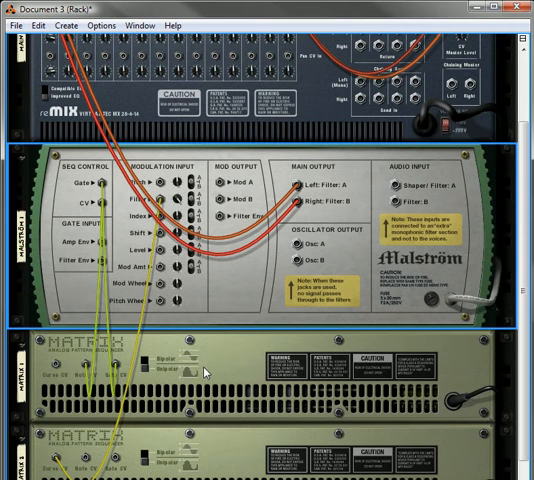
pyautogui.moveTo(100, 458)
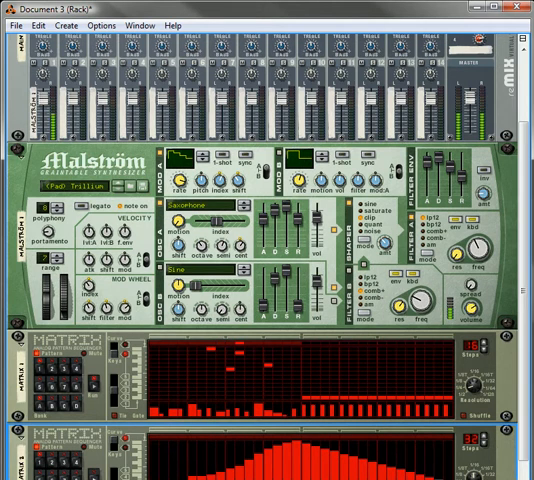
pyautogui.scroll(-3)
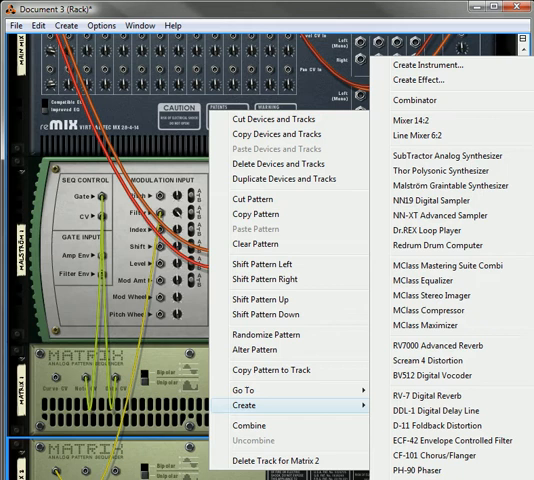
# Dismiss the context menu and bring the Malström Modulation Input Filter jack into view for cabling
pyautogui.click(449, 175)
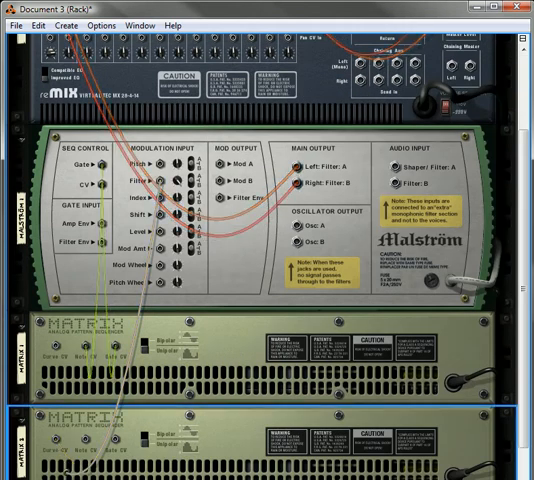
pyautogui.scroll(-3)
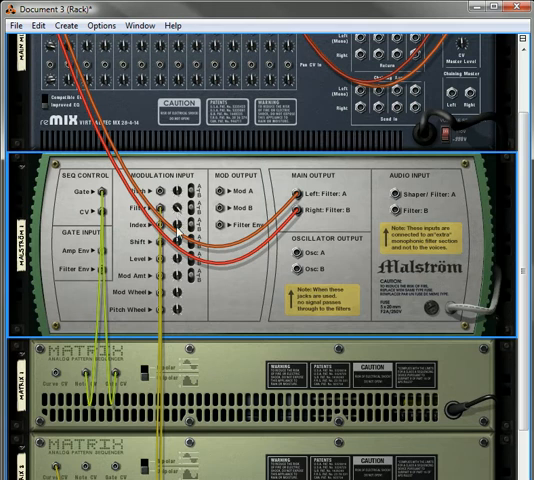
pyautogui.moveTo(178, 221)
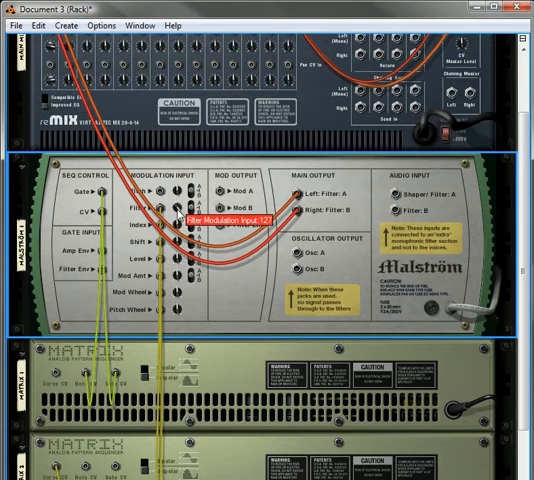
# Scroll to the Malström rear panel where the Filter modulation knob is set to 127
pyautogui.scroll(-3)
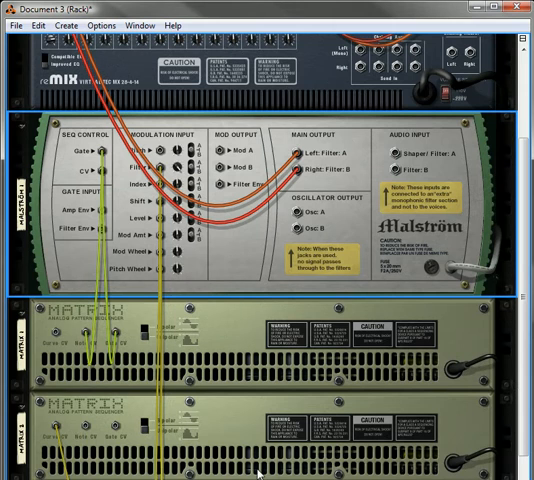
pyautogui.moveTo(261, 321)
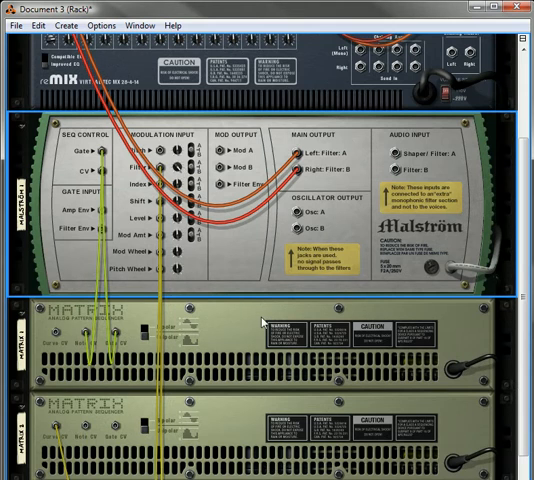
pyautogui.moveTo(175, 188)
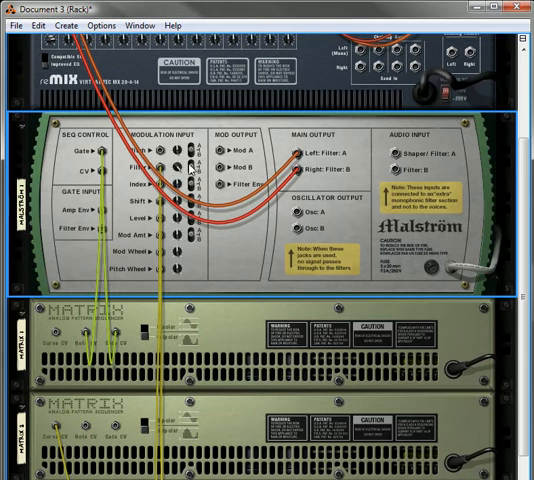
pyautogui.moveTo(242, 286)
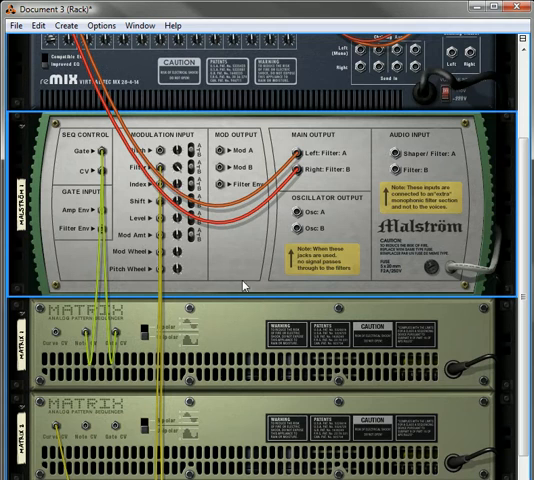
pyautogui.scroll(-3)
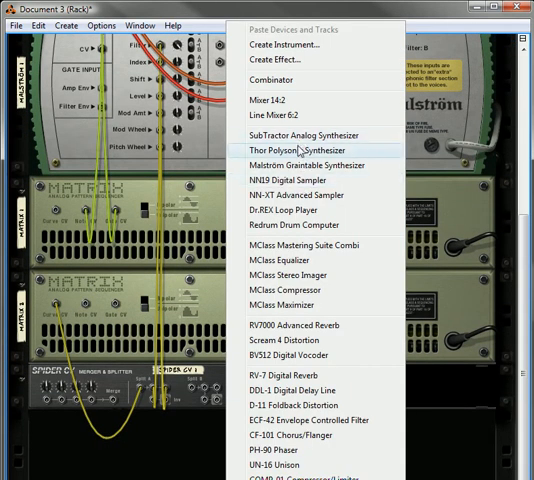
# Add a Thor Polysonic Synthesizer from the Create menu below the second Matrix
pyautogui.click(299, 150)
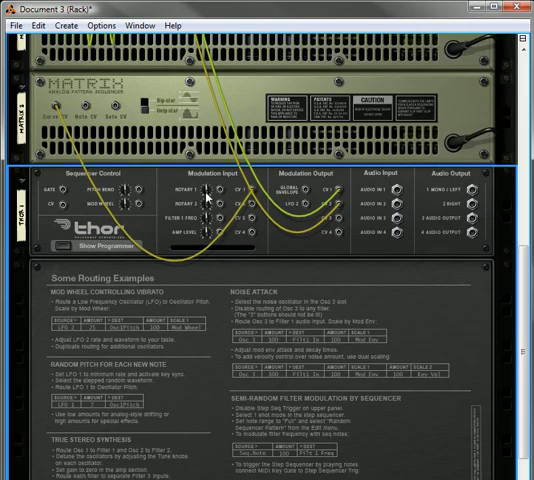
# Scroll up the rack back to cable Matrix 2 Curve CV into Thor Rotary 1 and Thor CV outs to Malström
pyautogui.scroll(3)
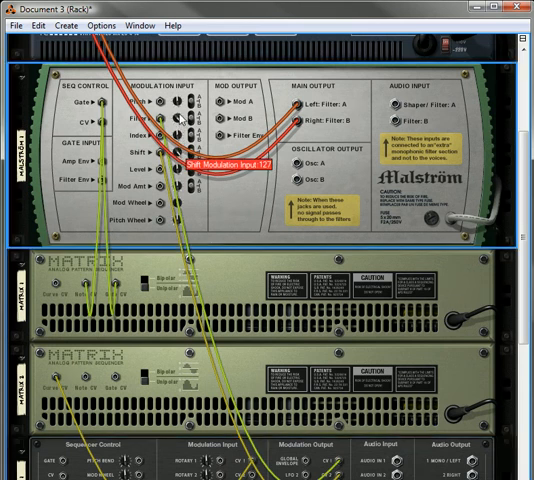
pyautogui.moveTo(325, 248)
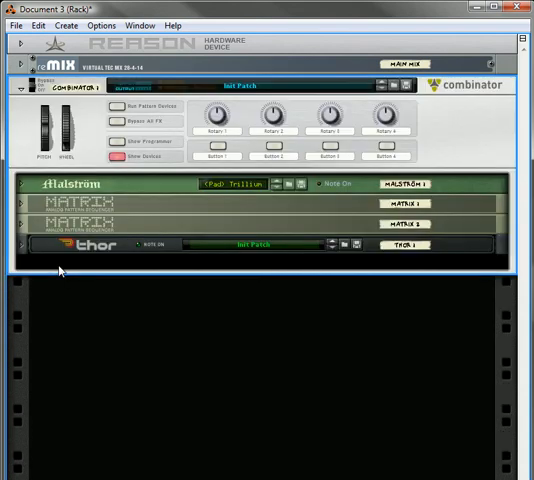
pyautogui.moveTo(20, 190)
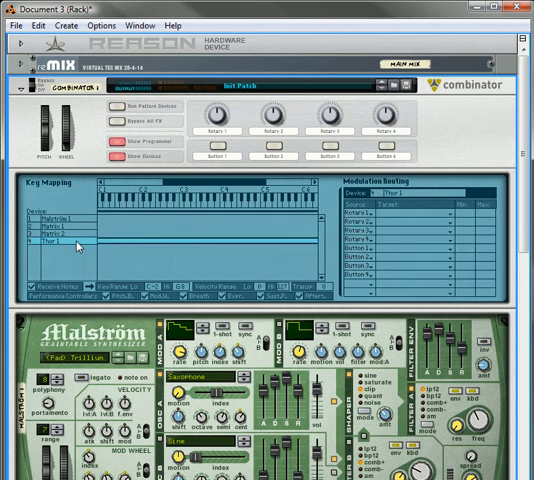
pyautogui.moveTo(387, 222)
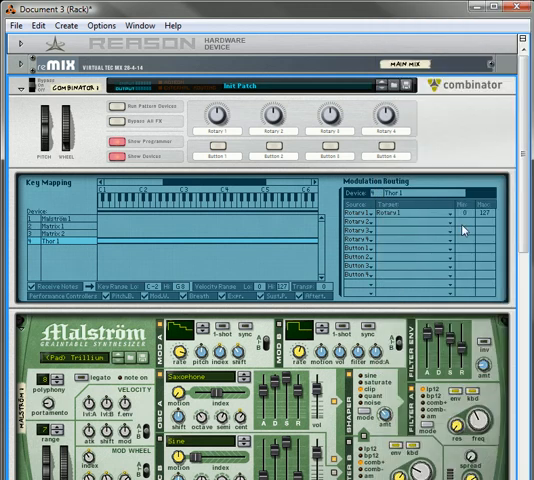
pyautogui.moveTo(60, 221)
pyautogui.write('Filter/Shift')
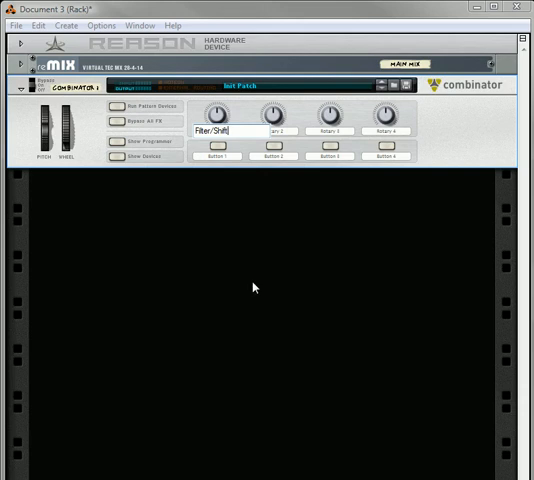
# Finish the Rotary 1 label as 'Filter/Shift Amt' and scroll down through the Combinator programmer
pyautogui.write('Amt')
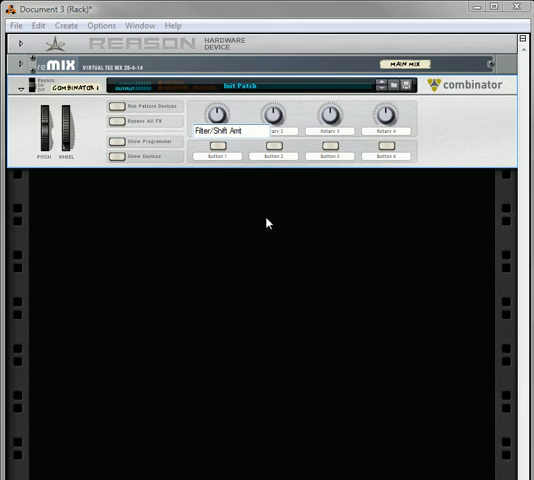
pyautogui.scroll(-3)
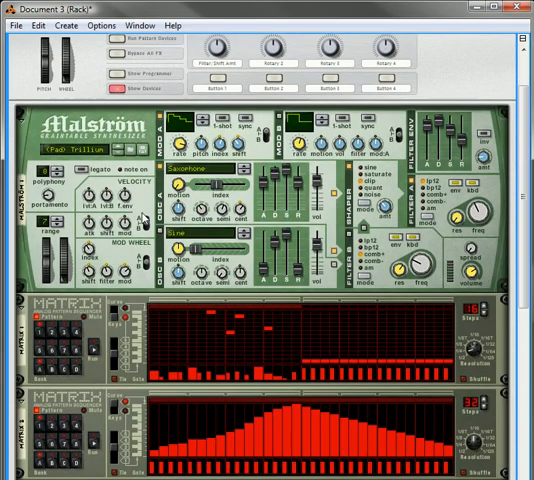
pyautogui.scroll(-3)
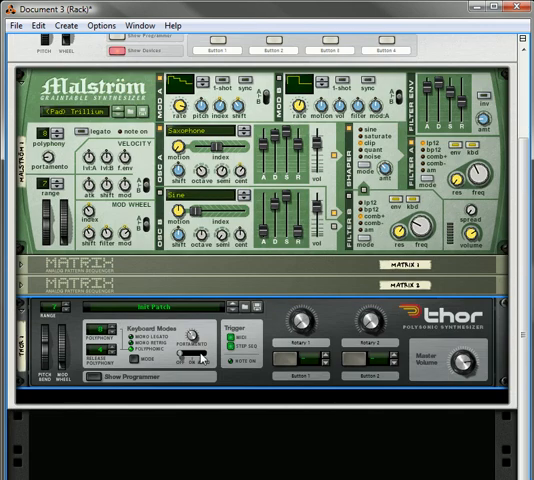
# Scroll up to the Combinator before flipping the rack to its rear view
pyautogui.scroll(3)
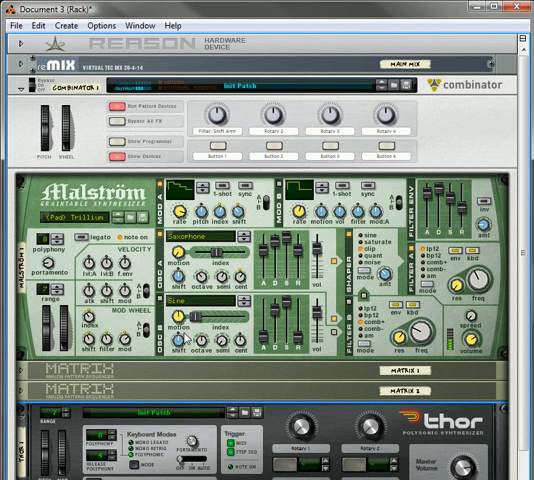
pyautogui.moveTo(240, 130)
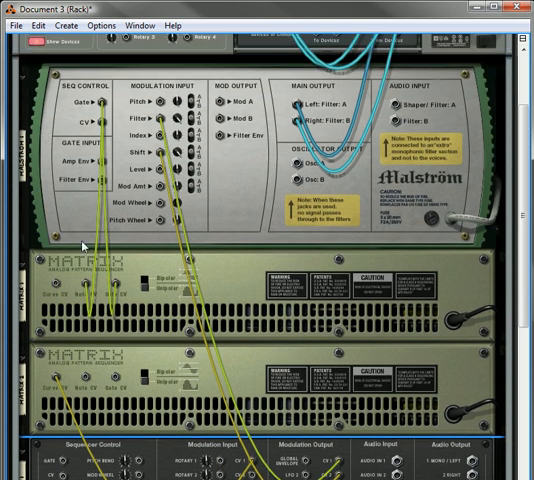
pyautogui.scroll(-3)
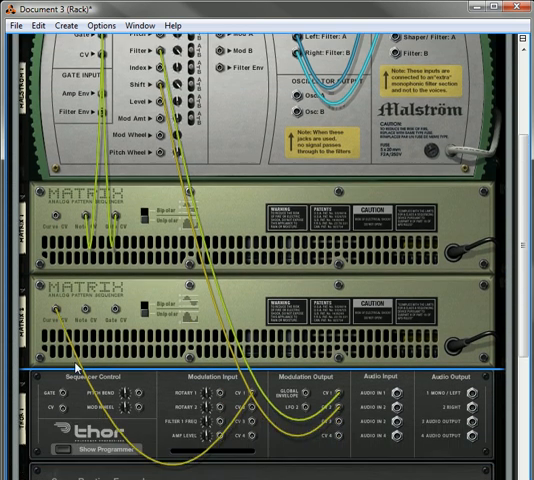
pyautogui.scroll(-3)
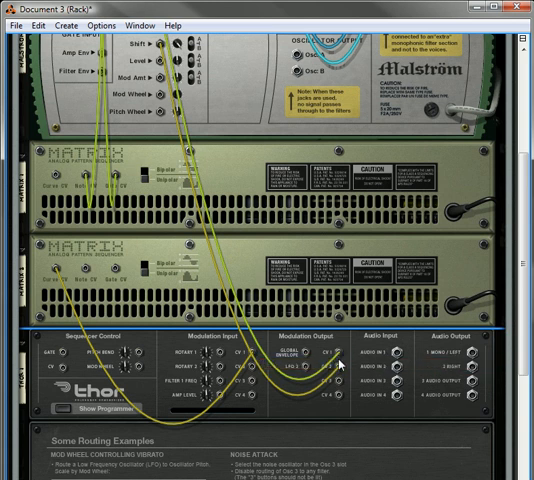
pyautogui.scroll(3)
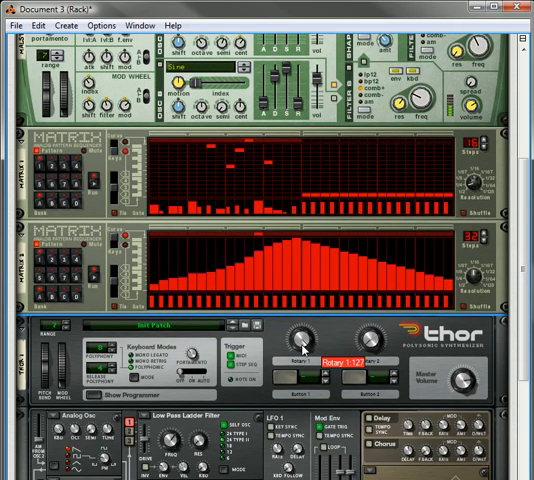
pyautogui.scroll(3)
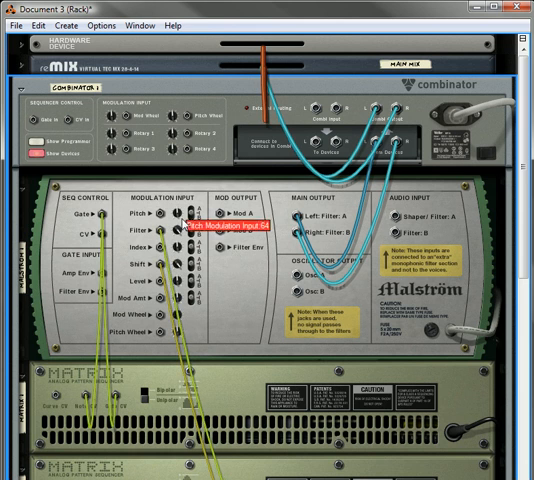
pyautogui.scroll(-3)
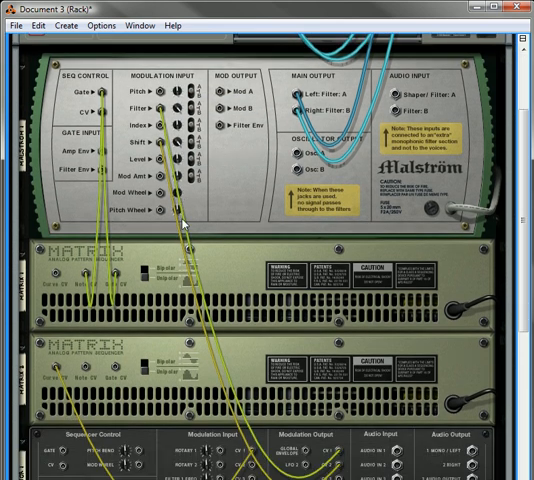